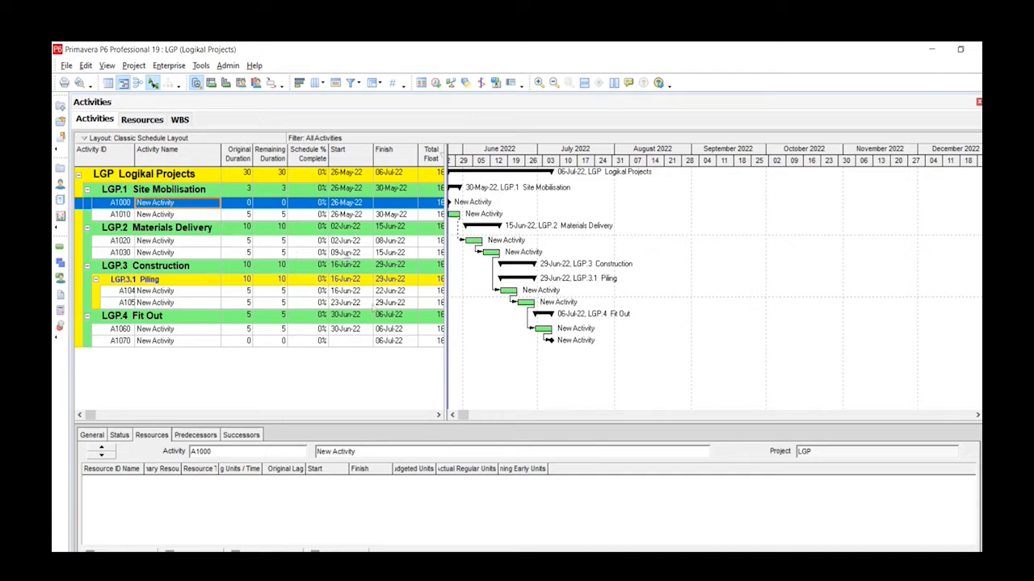
{"action": "mouse_move", "coordinate": [194, 283]}
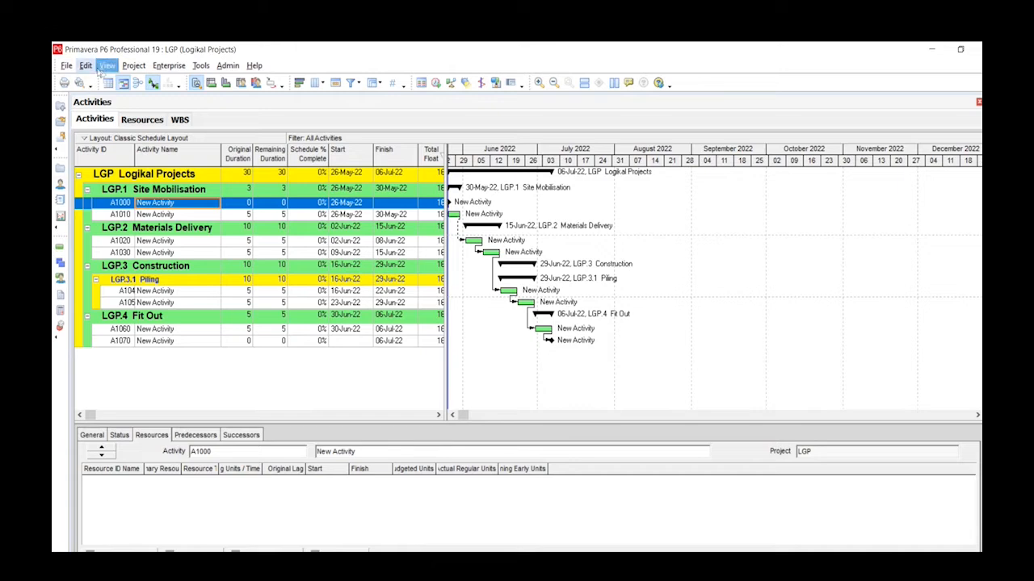
Step: Open the Activities view's Layout menu to show Open, Save and Save As
{"action": "left_click", "coordinate": [106, 65]}
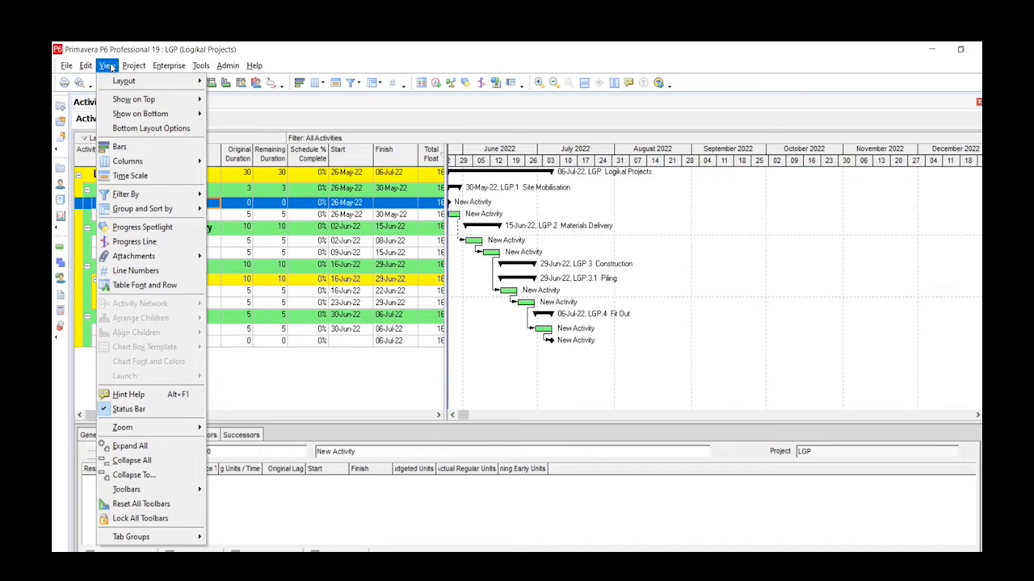
{"action": "mouse_move", "coordinate": [124, 80]}
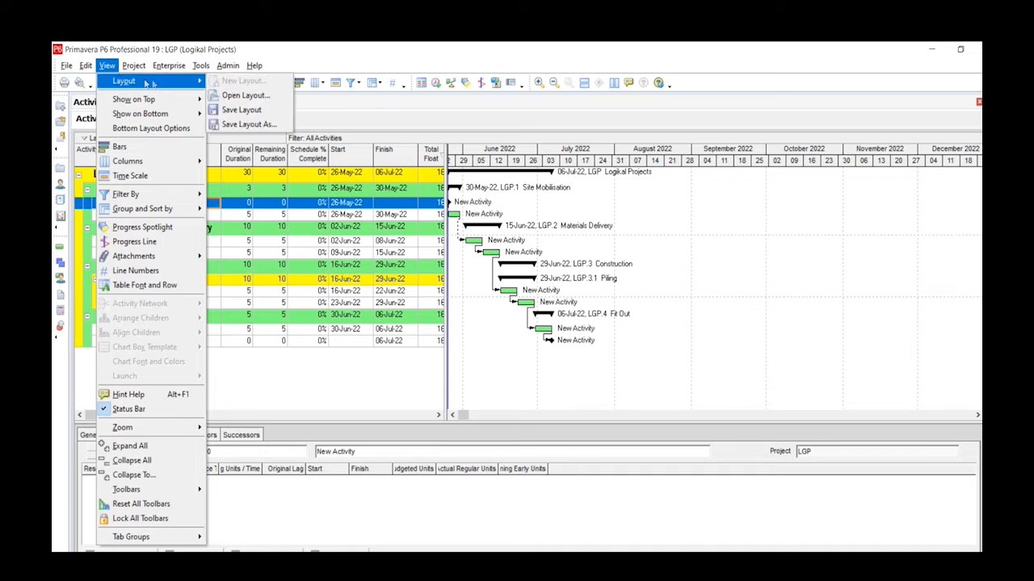
{"action": "mouse_move", "coordinate": [241, 109]}
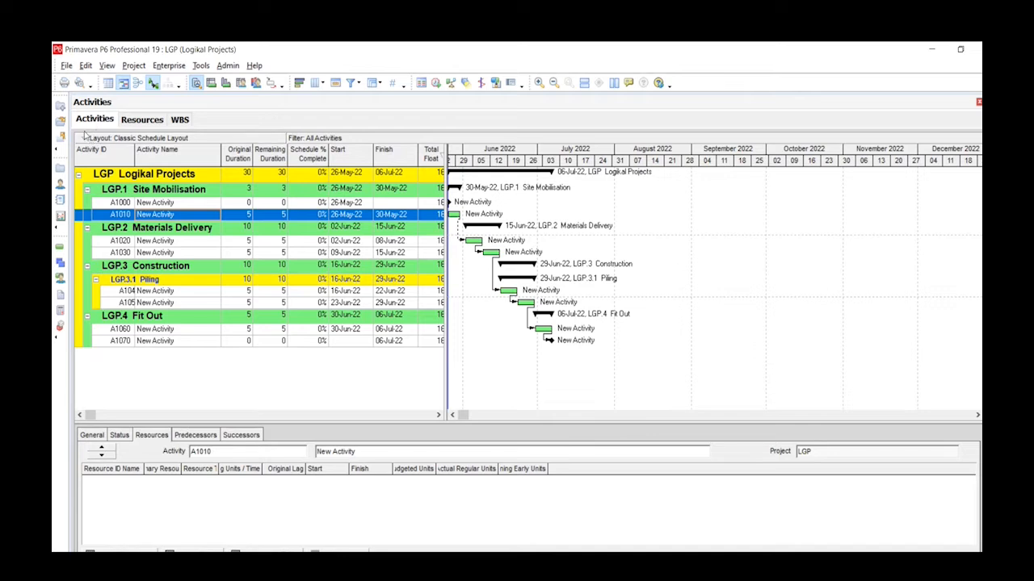
{"action": "left_click", "coordinate": [83, 137]}
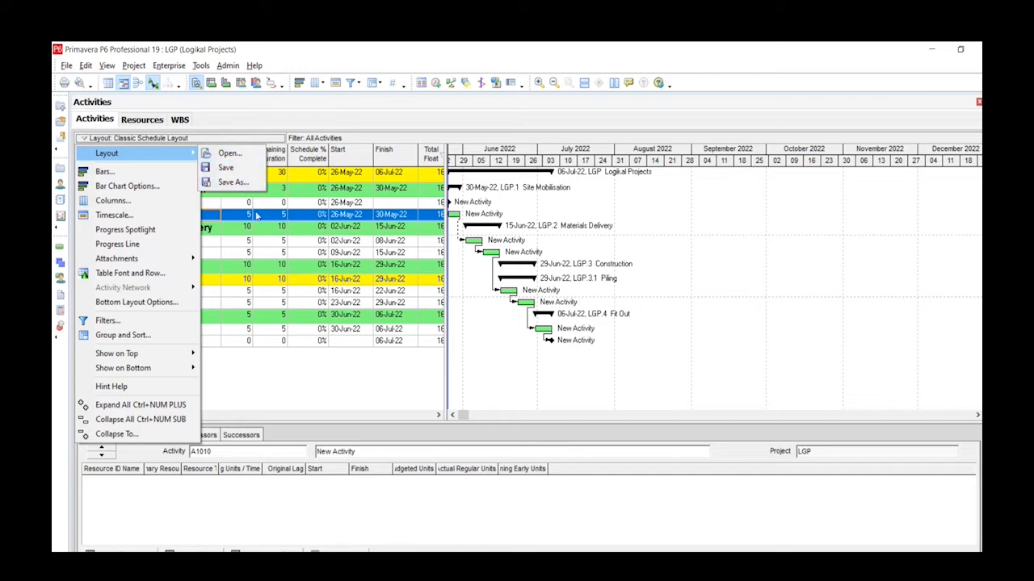
{"action": "mouse_move", "coordinate": [407, 46]}
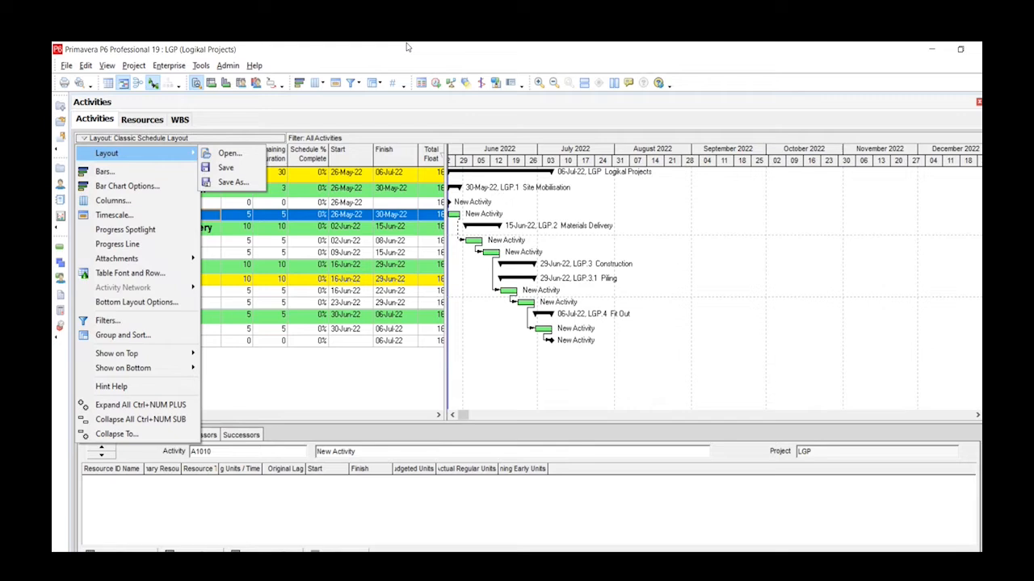
{"action": "mouse_move", "coordinate": [414, 193]}
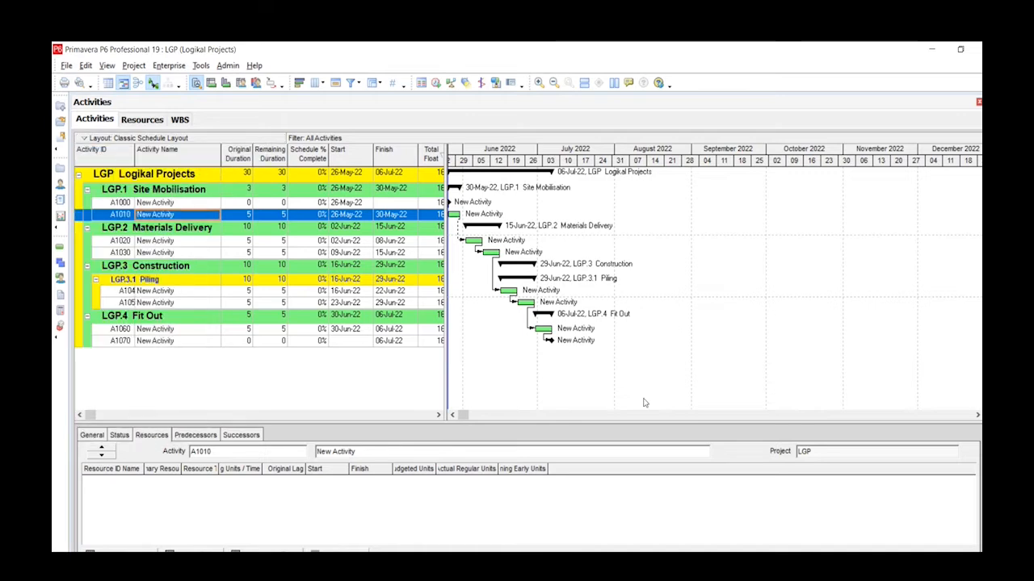
{"action": "mouse_move", "coordinate": [460, 268]}
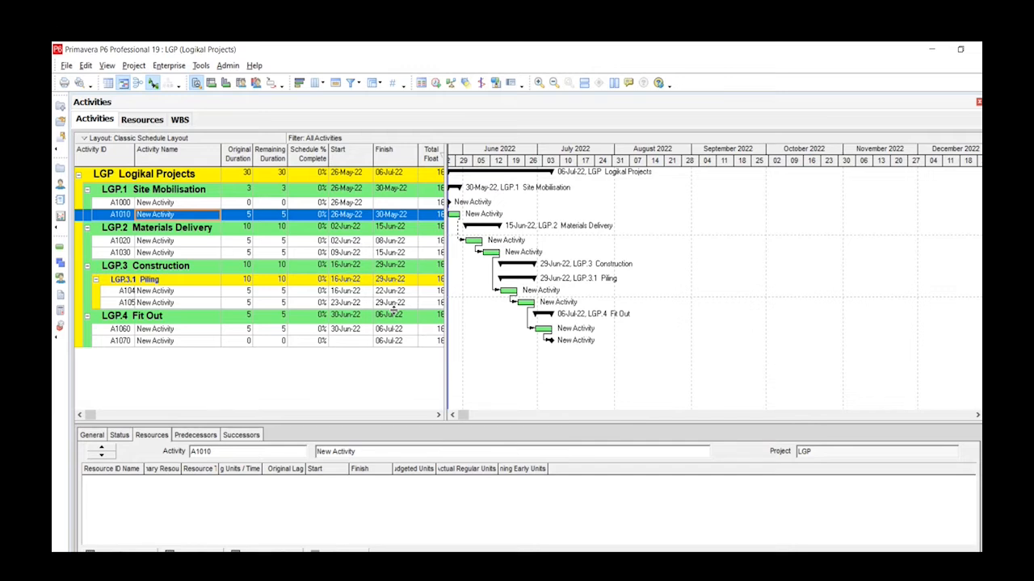
{"action": "mouse_move", "coordinate": [458, 409]}
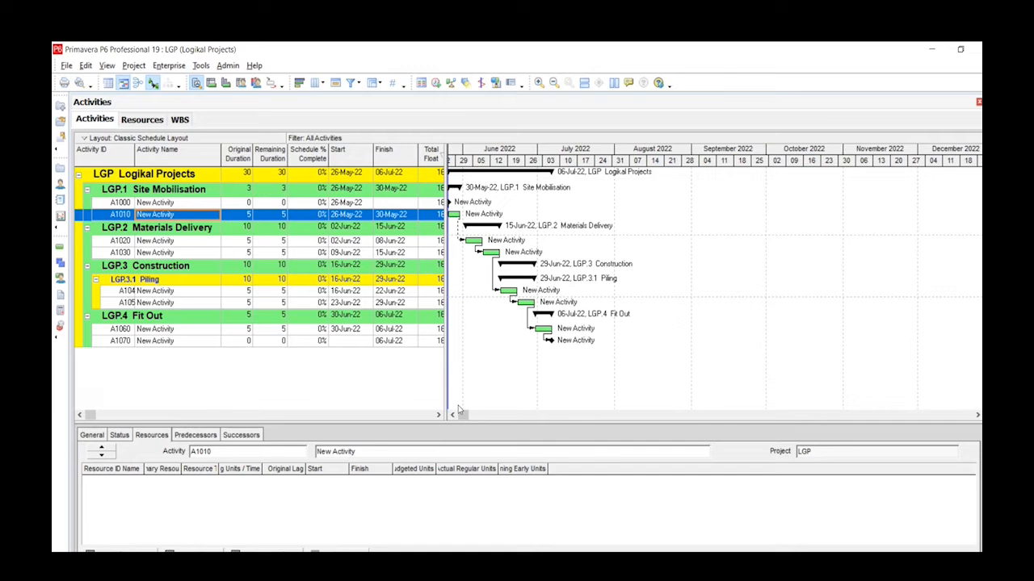
{"action": "mouse_move", "coordinate": [513, 348]}
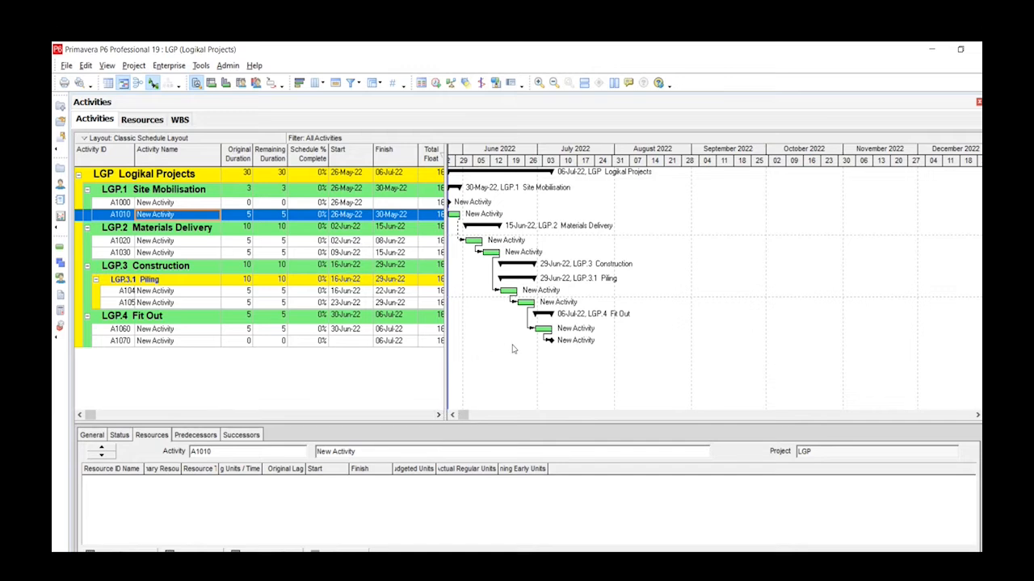
{"action": "mouse_move", "coordinate": [330, 477]}
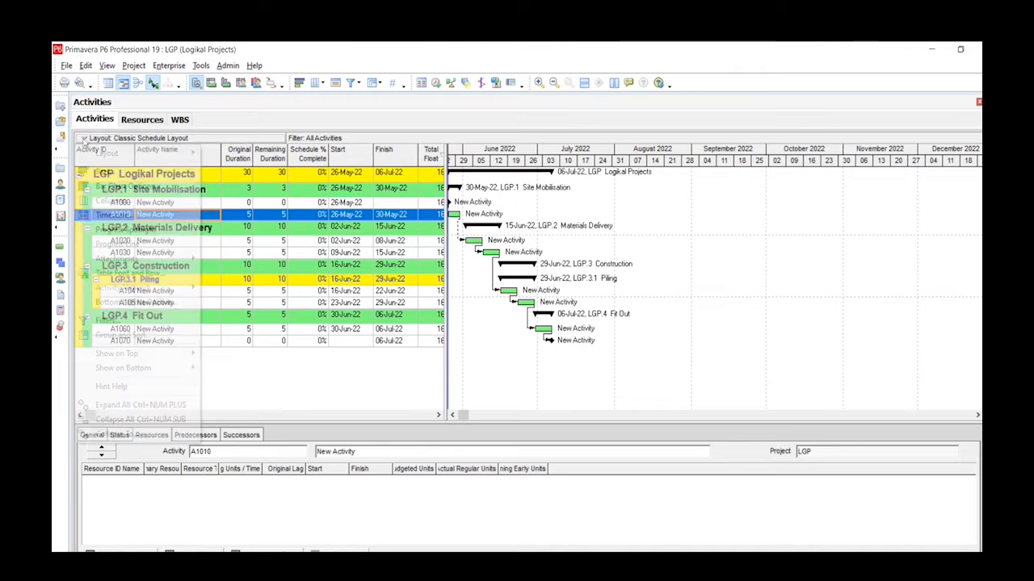
{"action": "left_click", "coordinate": [106, 153]}
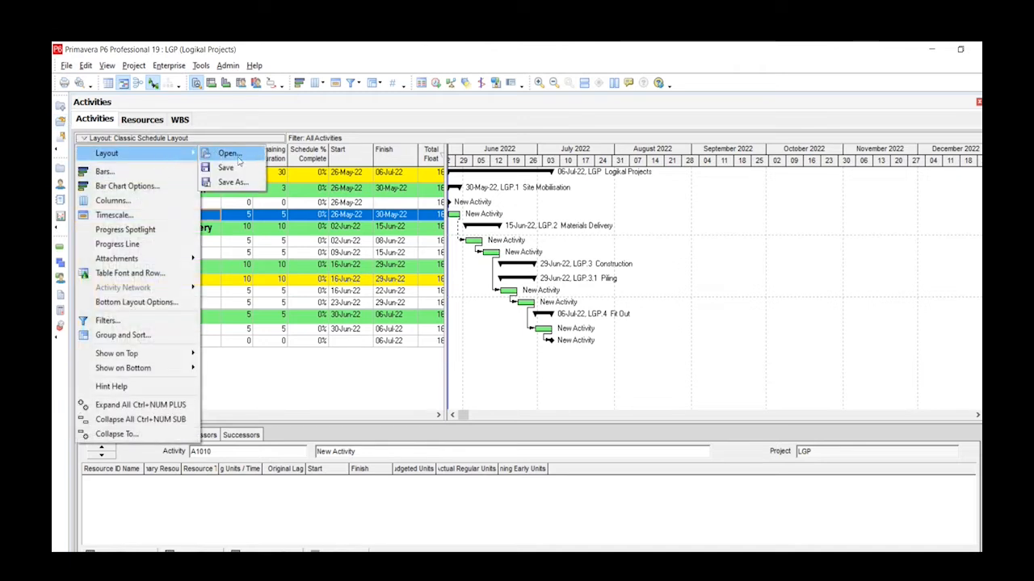
{"action": "mouse_move", "coordinate": [233, 182]}
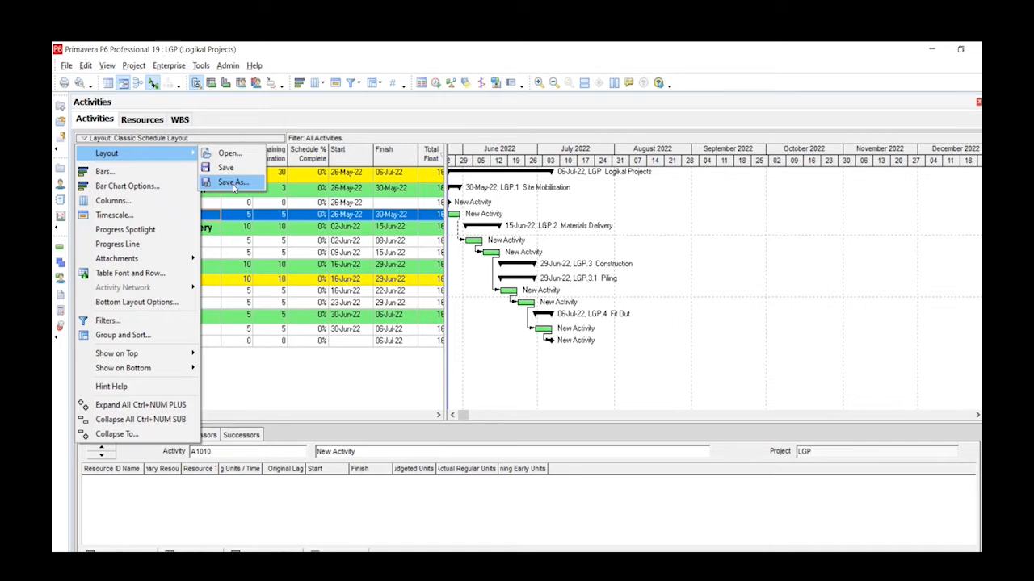
Step: Start Save Layout As for Classic Schedule Layout, available to Current User
{"action": "left_click", "coordinate": [234, 182]}
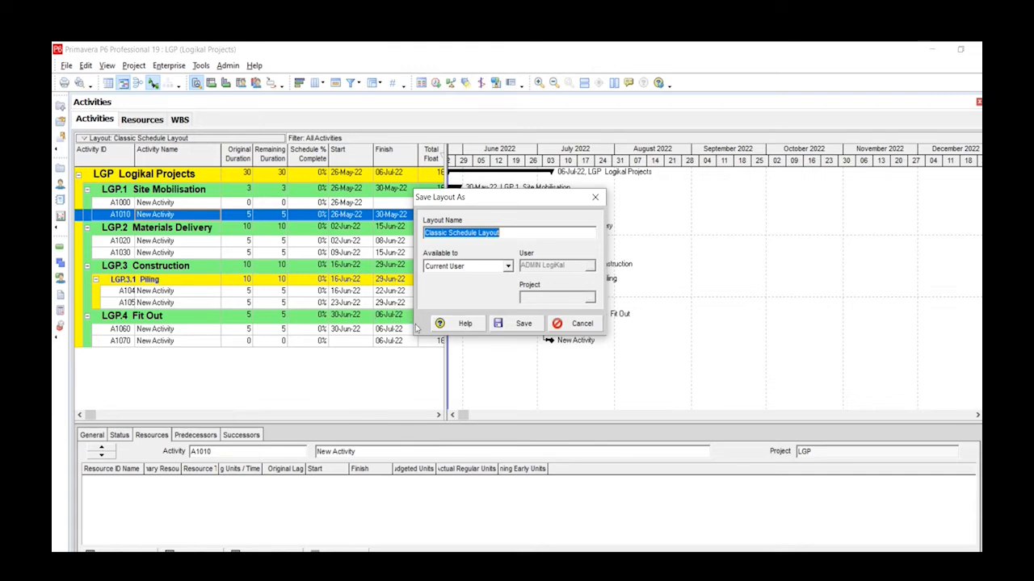
{"action": "mouse_move", "coordinate": [487, 275]}
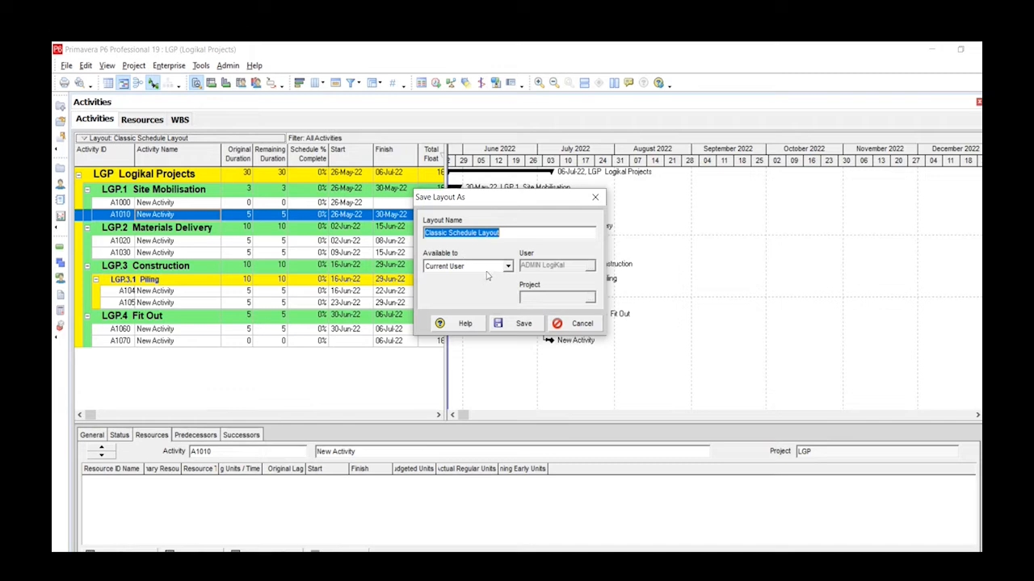
{"action": "mouse_move", "coordinate": [503, 271]}
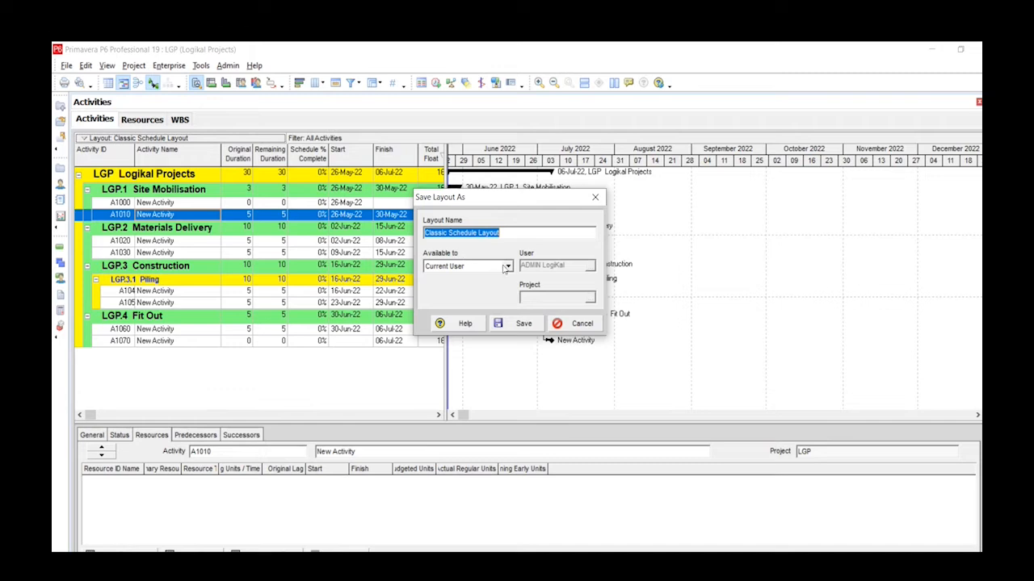
{"action": "left_click", "coordinate": [507, 267]}
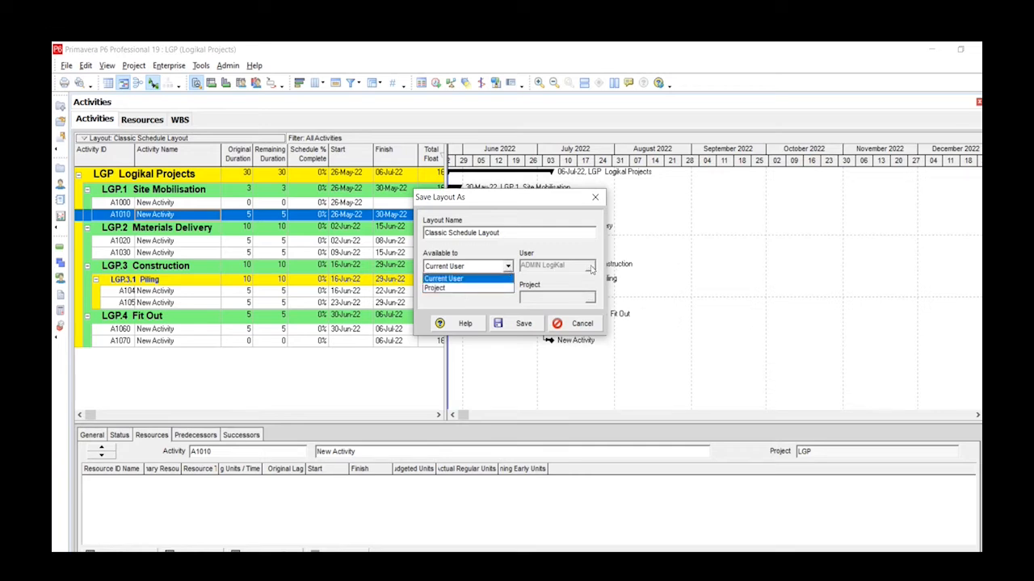
{"action": "mouse_move", "coordinate": [498, 250]}
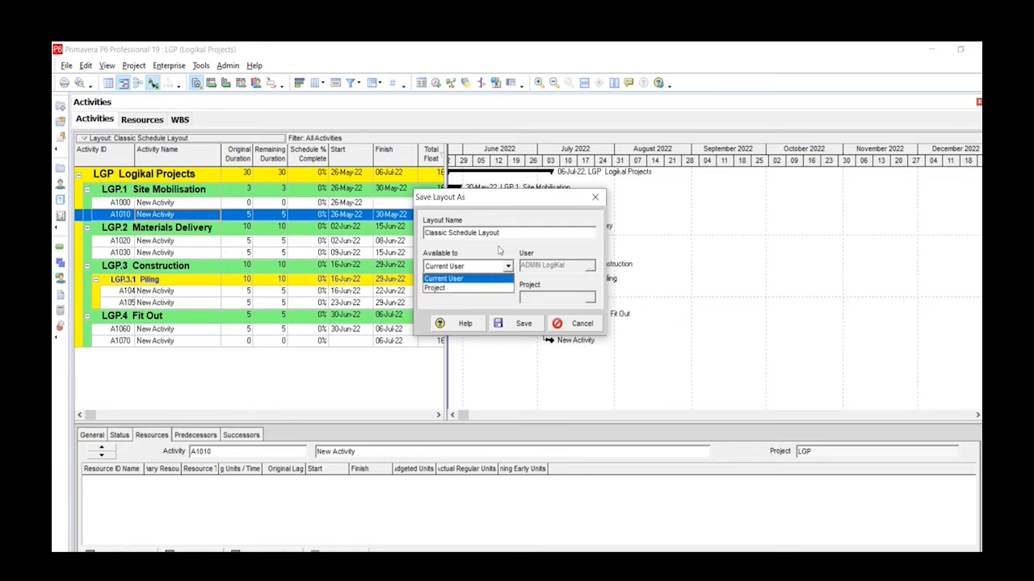
{"action": "left_click", "coordinate": [467, 278]}
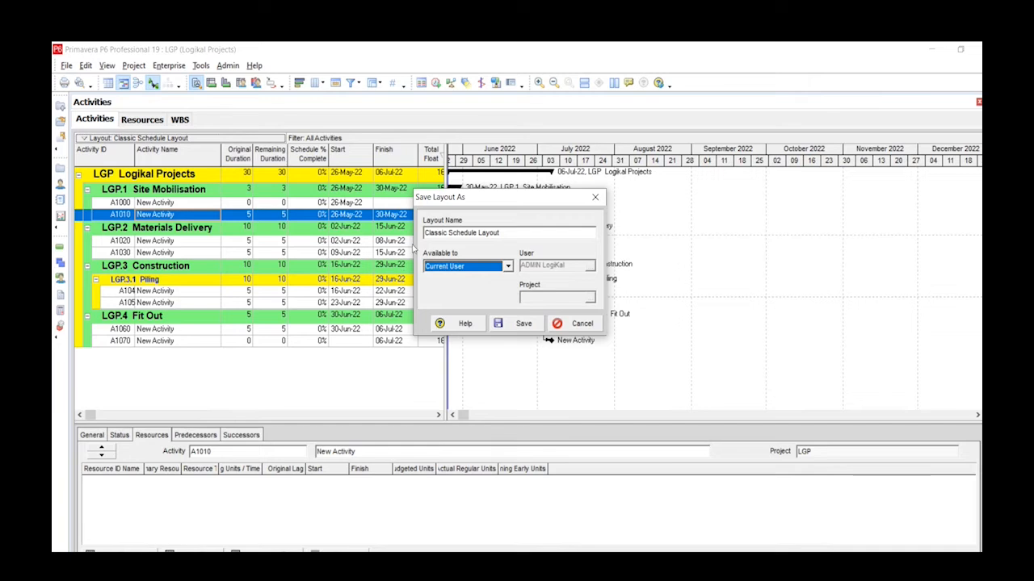
{"action": "mouse_move", "coordinate": [365, 317]}
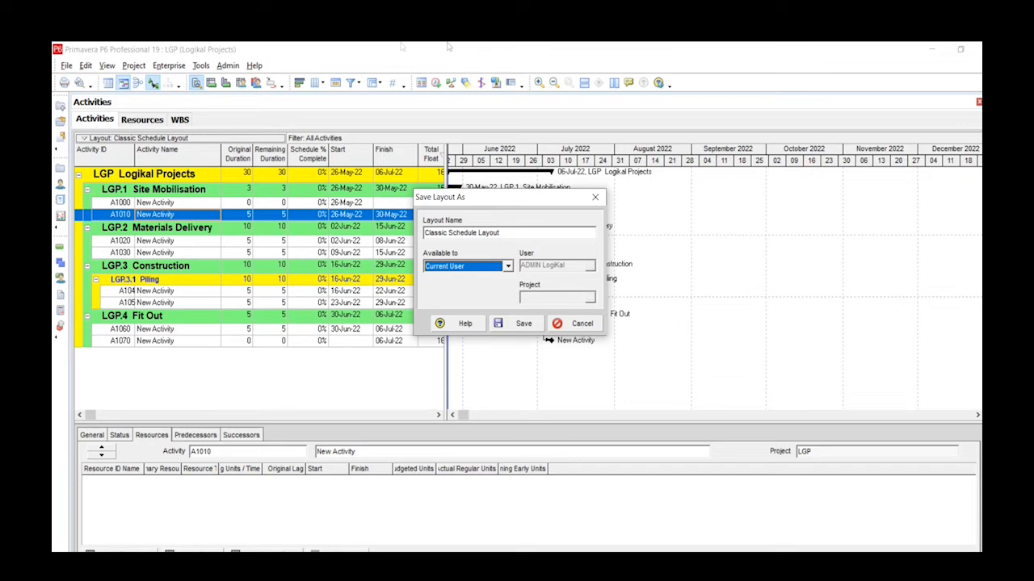
{"action": "mouse_move", "coordinate": [492, 205]}
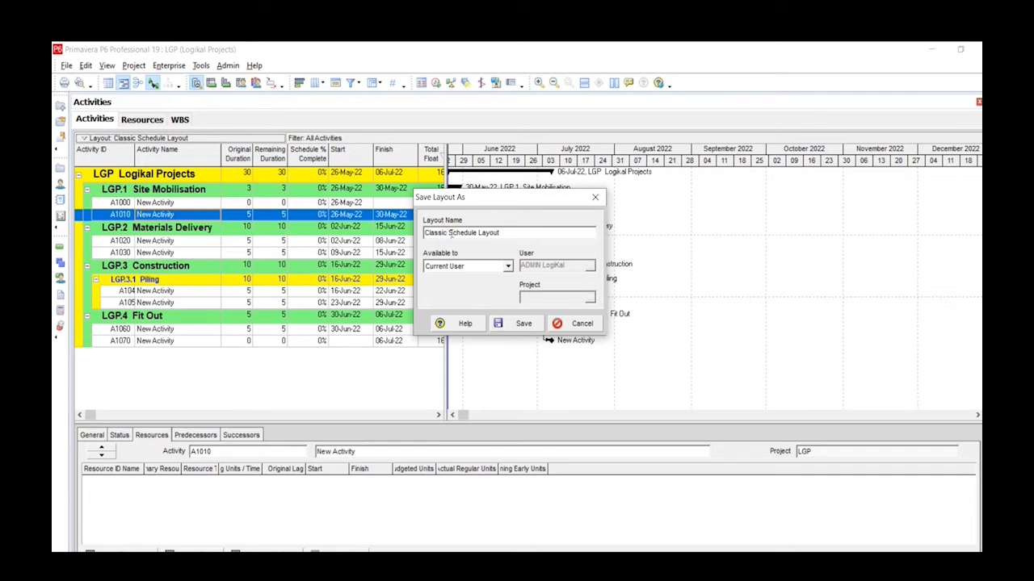
Step: Rename the new layout to 'Anton Schedule Layout', available to Current User
{"action": "double_click", "coordinate": [434, 232]}
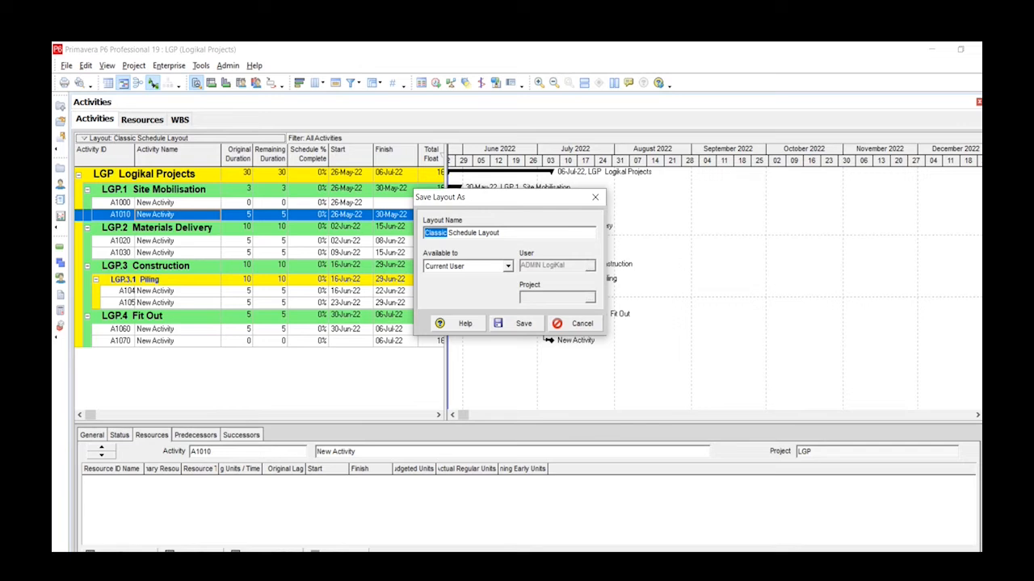
{"action": "type", "text": "Anton"}
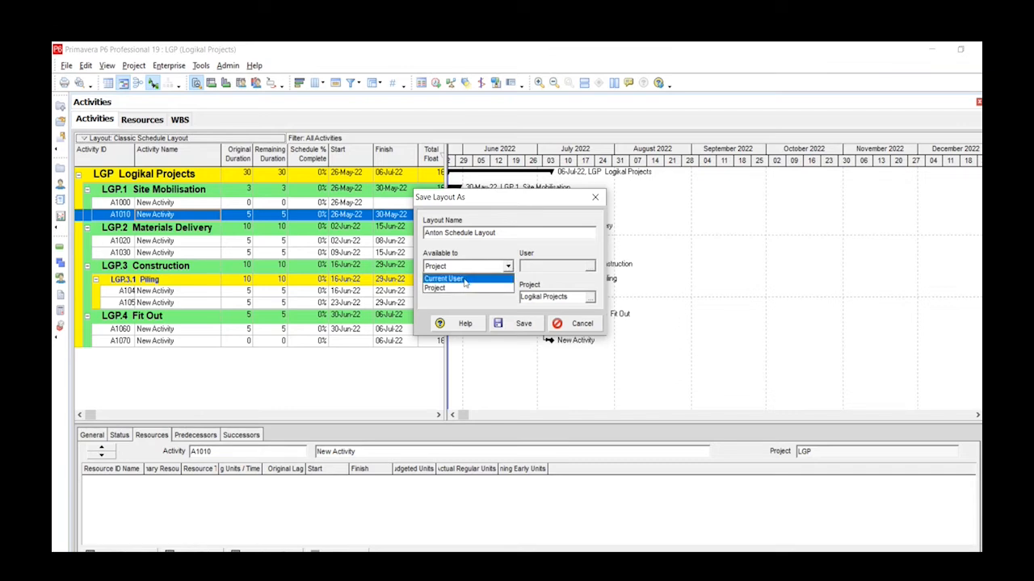
{"action": "left_click", "coordinate": [443, 279]}
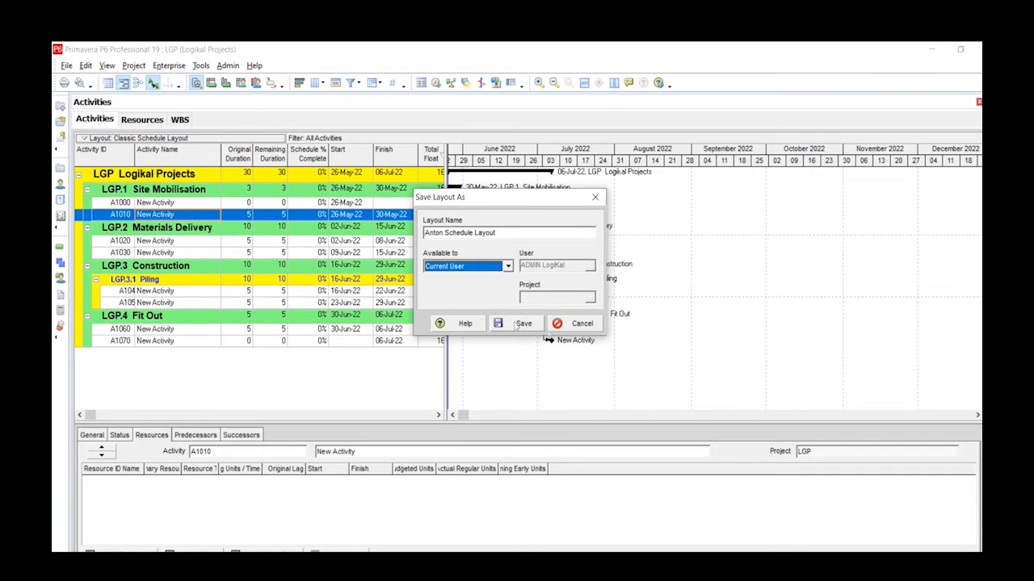
Step: Save the layout, applying Anton Schedule Layout_2 to the activities schedule
{"action": "left_click", "coordinate": [523, 323]}
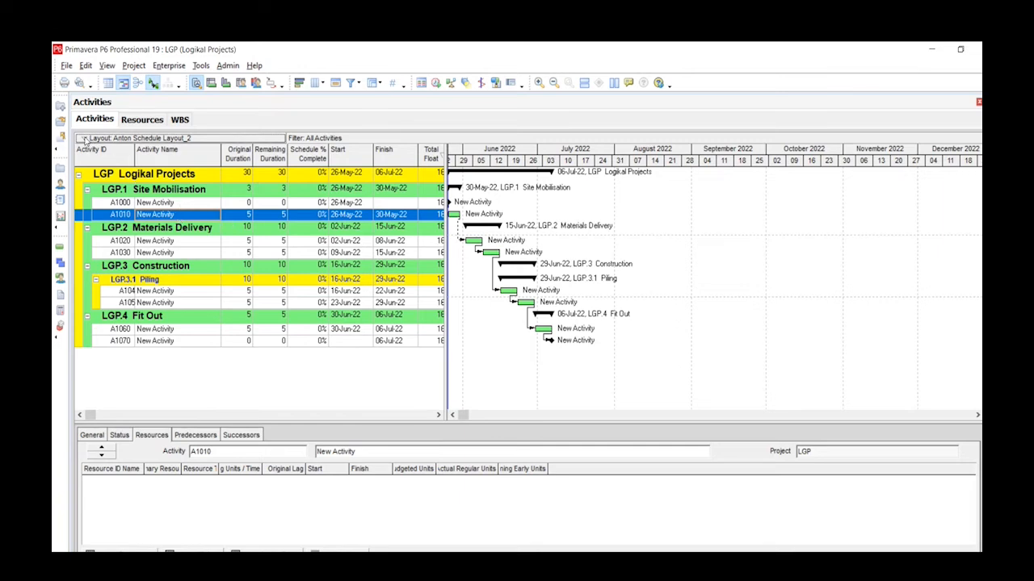
Step: Open the layout list and highlight Classic Schedule Layout under Global
{"action": "left_click", "coordinate": [104, 137]}
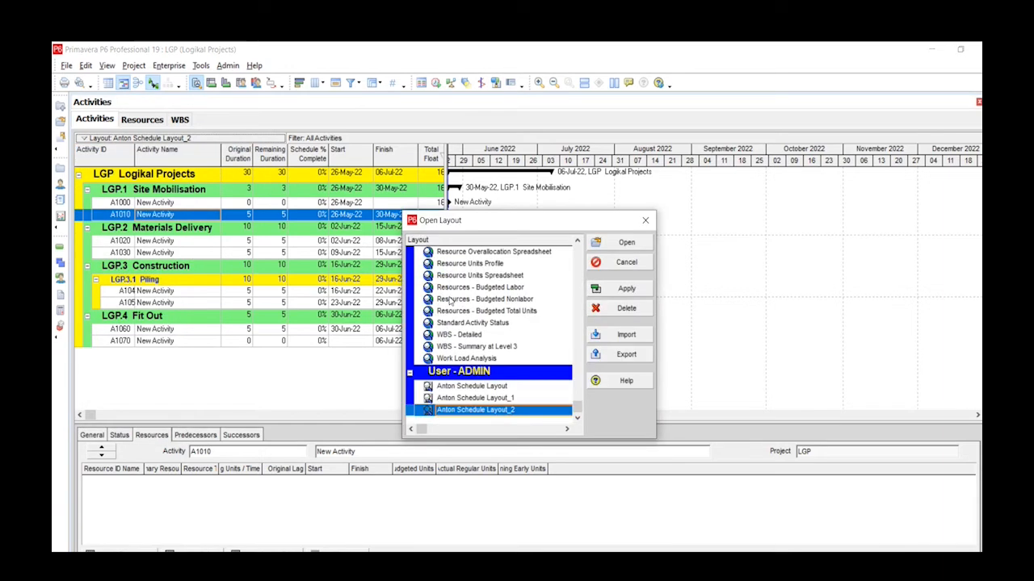
{"action": "mouse_move", "coordinate": [537, 399]}
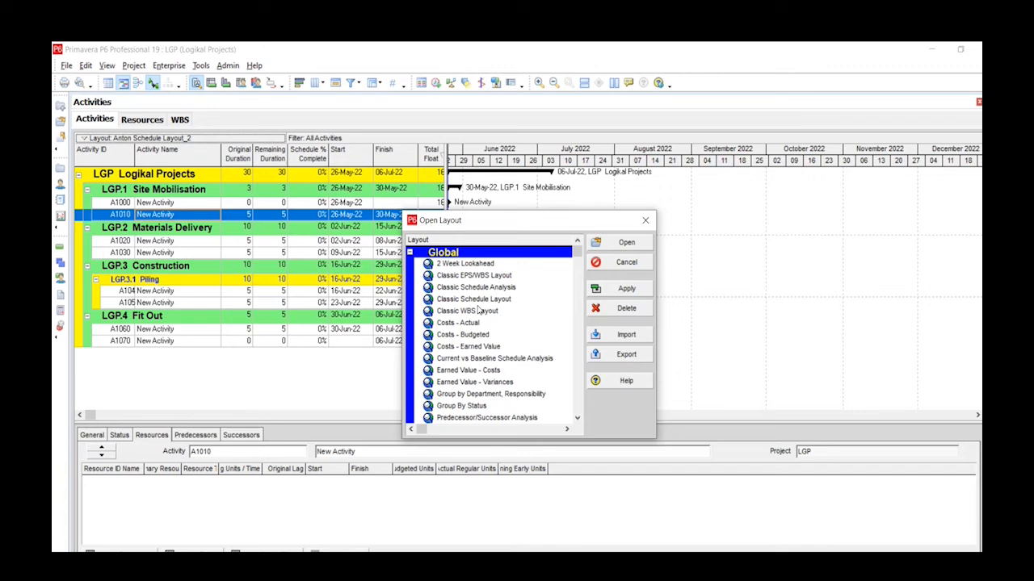
{"action": "mouse_move", "coordinate": [493, 307]}
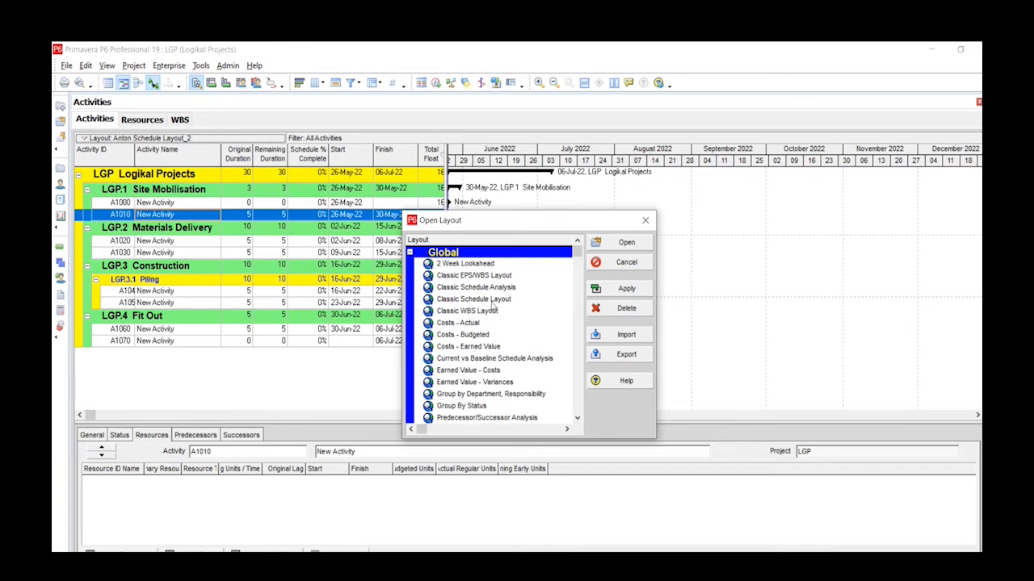
{"action": "mouse_move", "coordinate": [491, 305]}
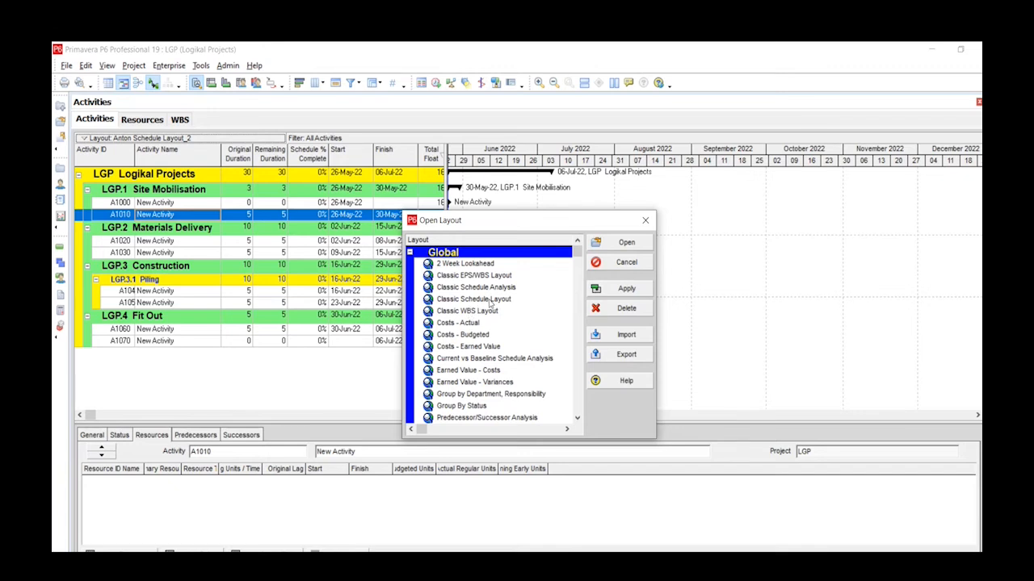
{"action": "mouse_move", "coordinate": [497, 304]}
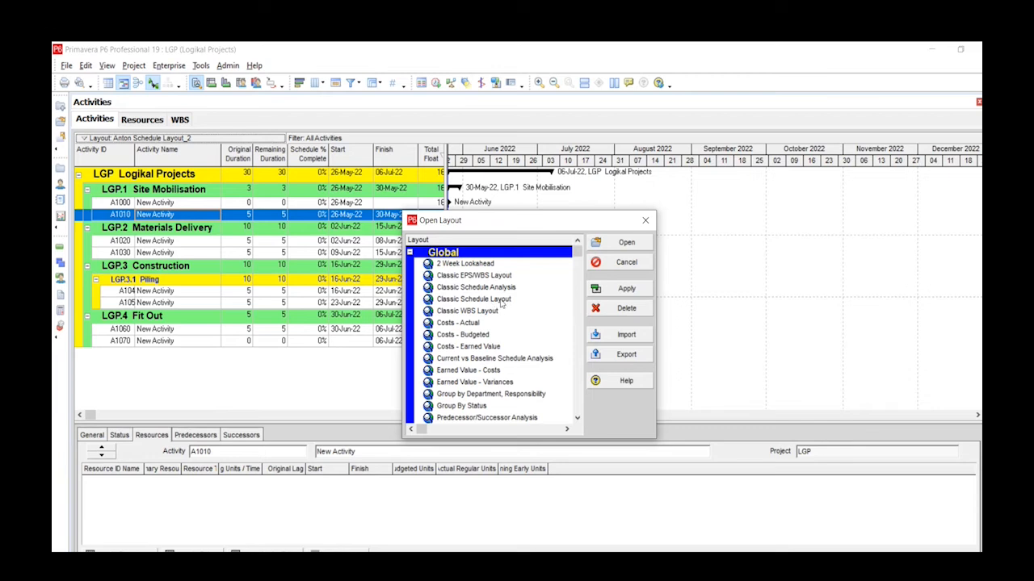
{"action": "left_click", "coordinate": [473, 299]}
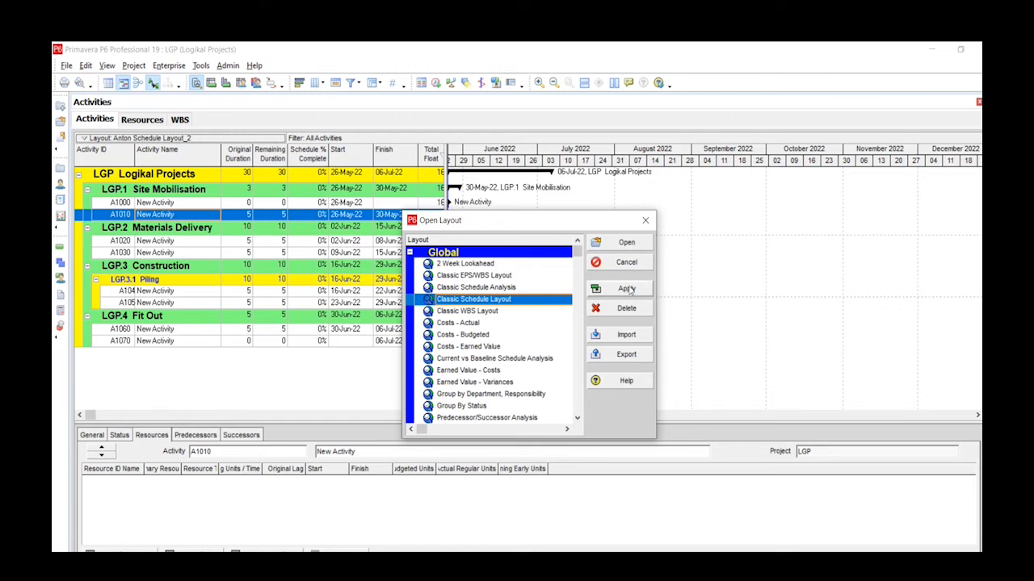
Step: Apply Classic Schedule Layout to the Activities view
{"action": "left_click", "coordinate": [626, 288]}
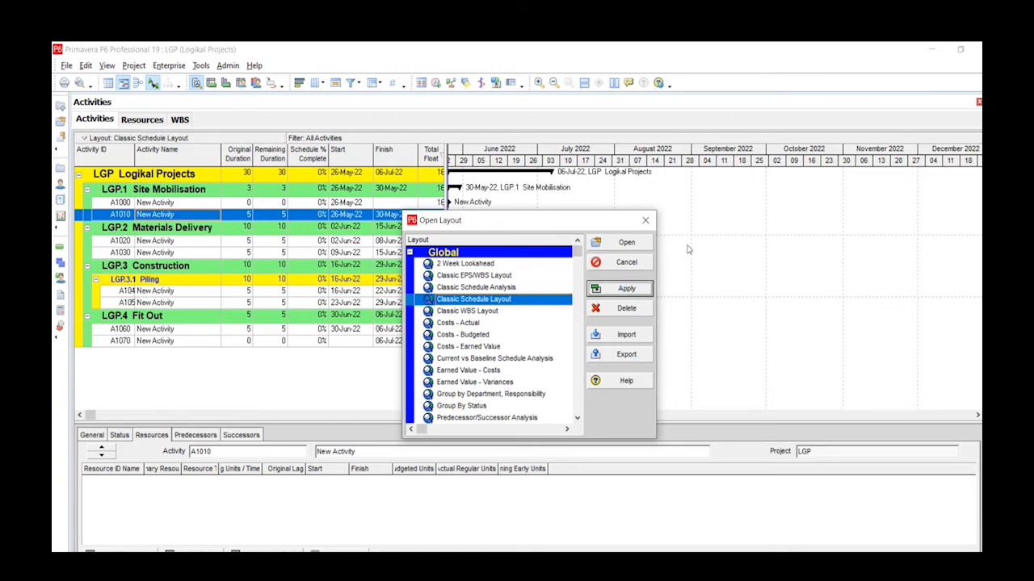
{"action": "mouse_move", "coordinate": [606, 355]}
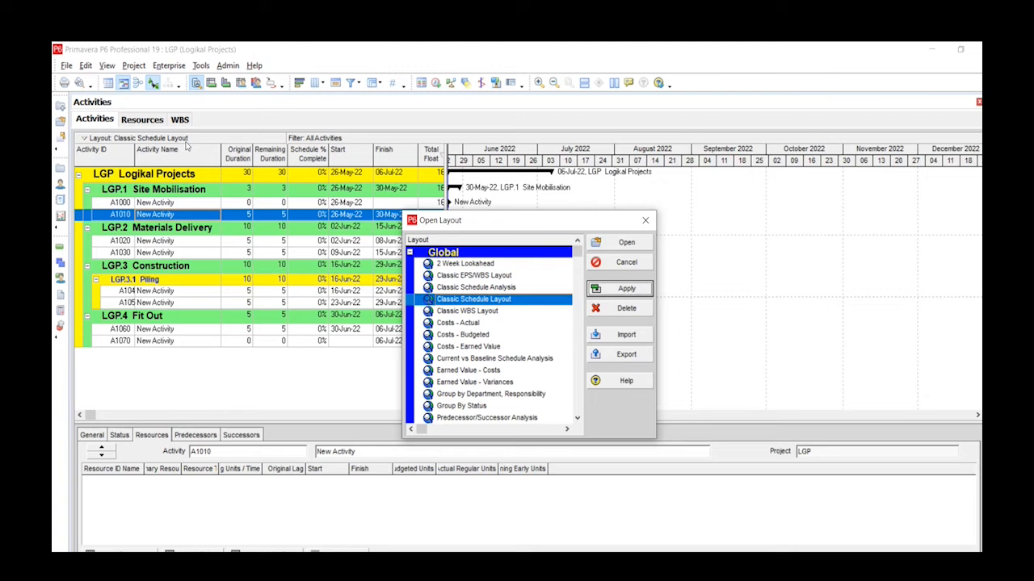
{"action": "mouse_move", "coordinate": [203, 176]}
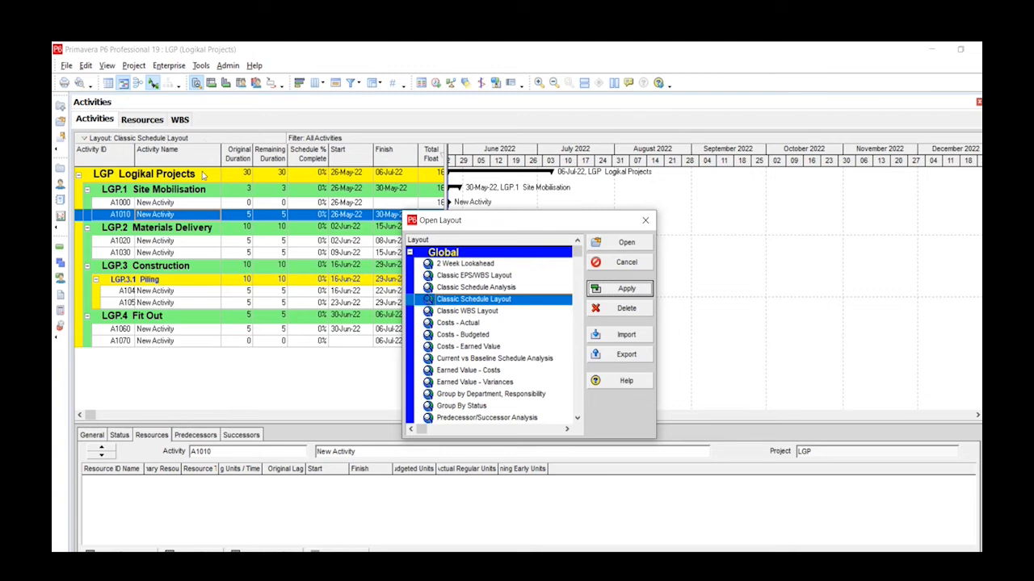
{"action": "mouse_move", "coordinate": [585, 340]}
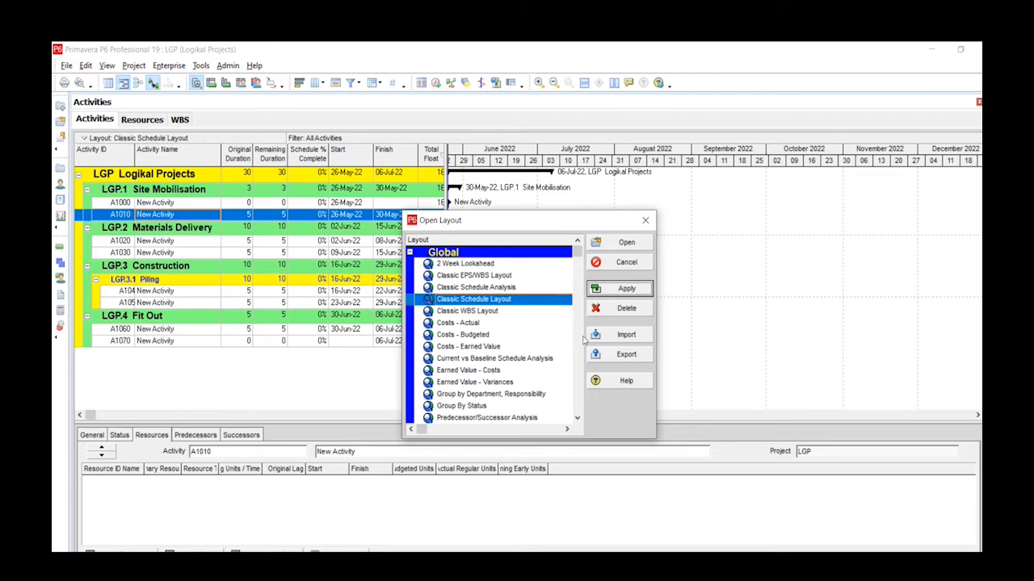
{"action": "mouse_move", "coordinate": [618, 363]}
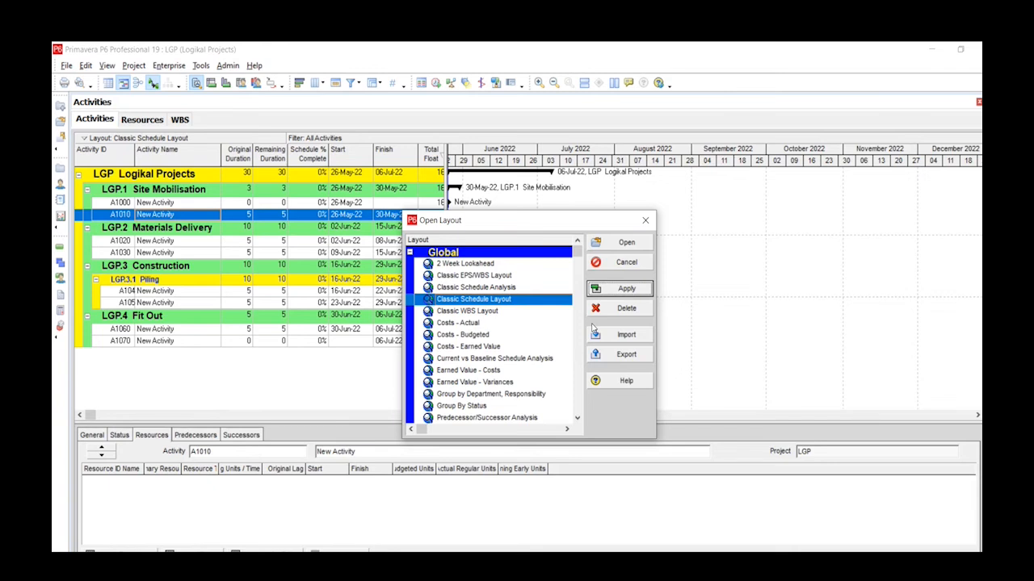
{"action": "mouse_move", "coordinate": [616, 369]}
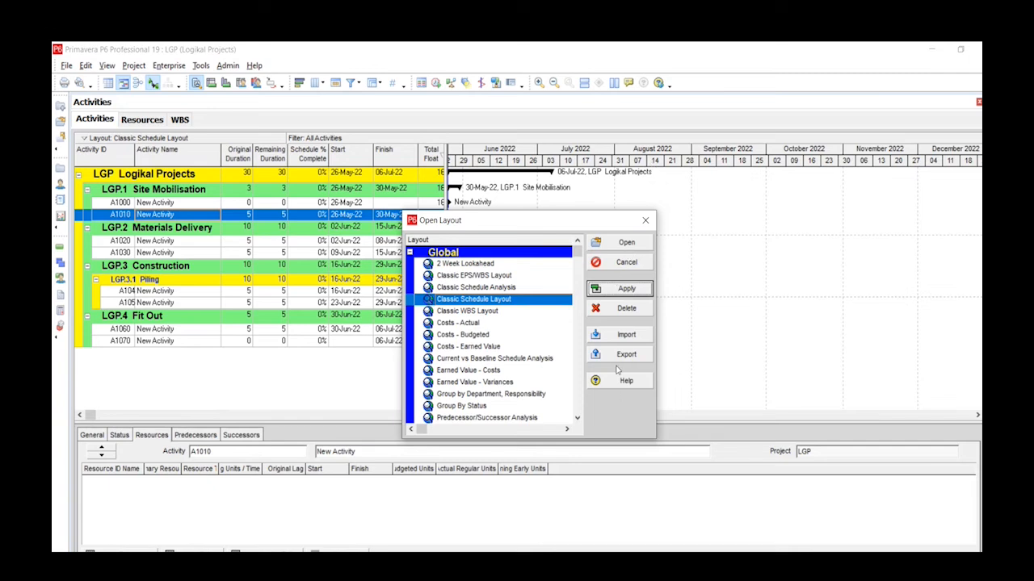
{"action": "mouse_move", "coordinate": [665, 363]}
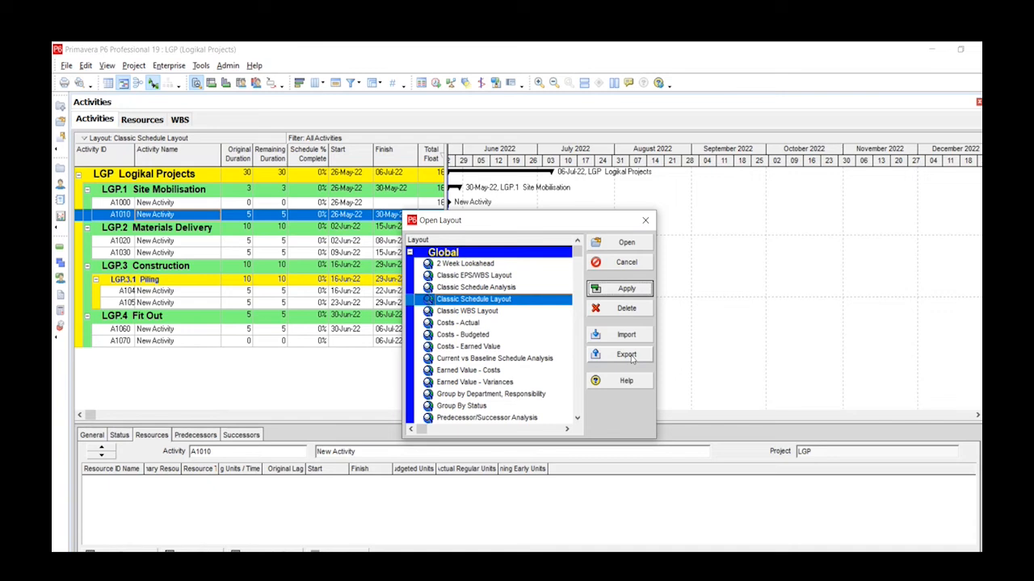
Step: Export Classic Schedule Layout to Documents as a Primavera Layout File (*.plf)
{"action": "left_click", "coordinate": [625, 354]}
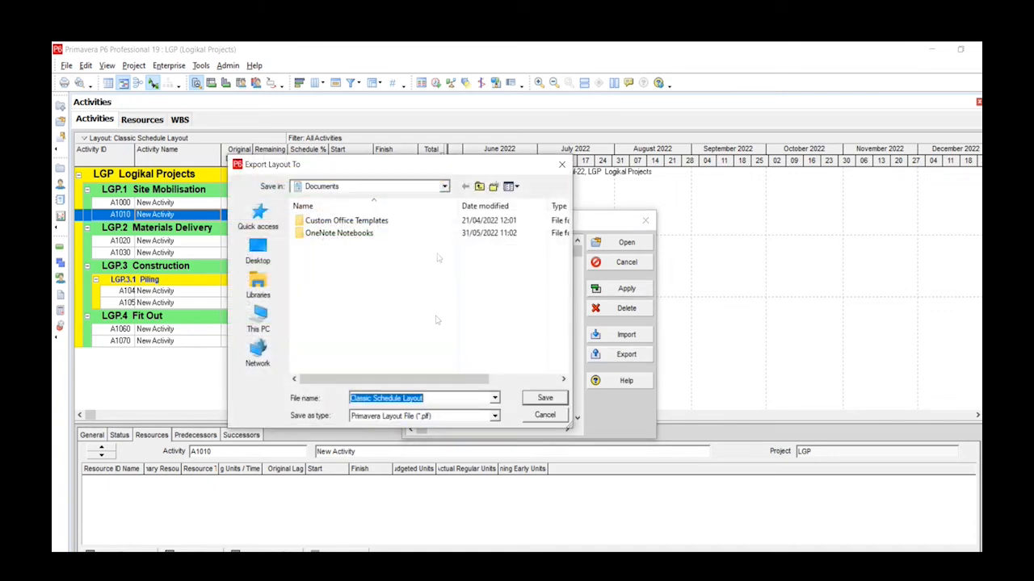
{"action": "mouse_move", "coordinate": [350, 183]}
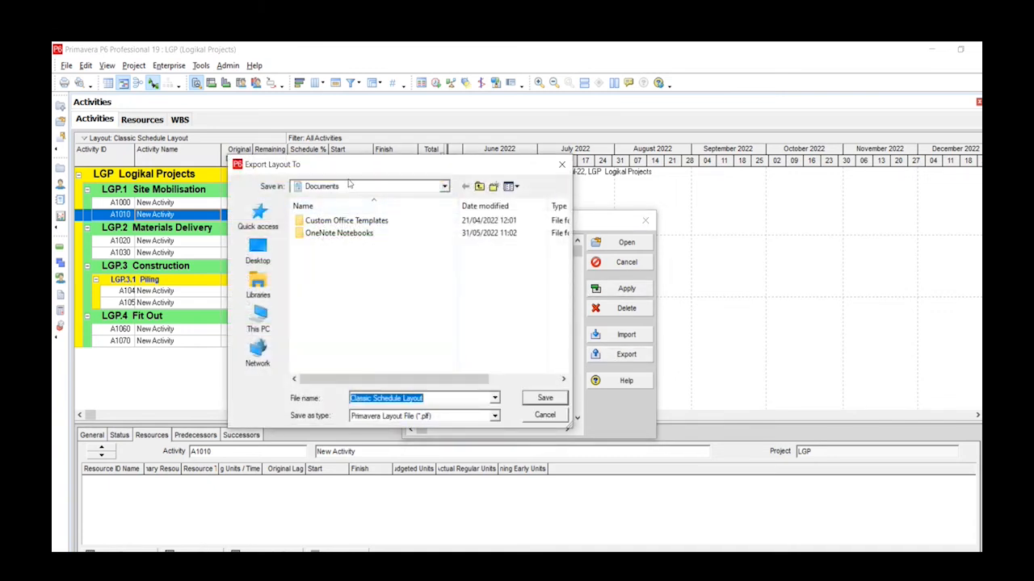
{"action": "left_click", "coordinate": [444, 186]}
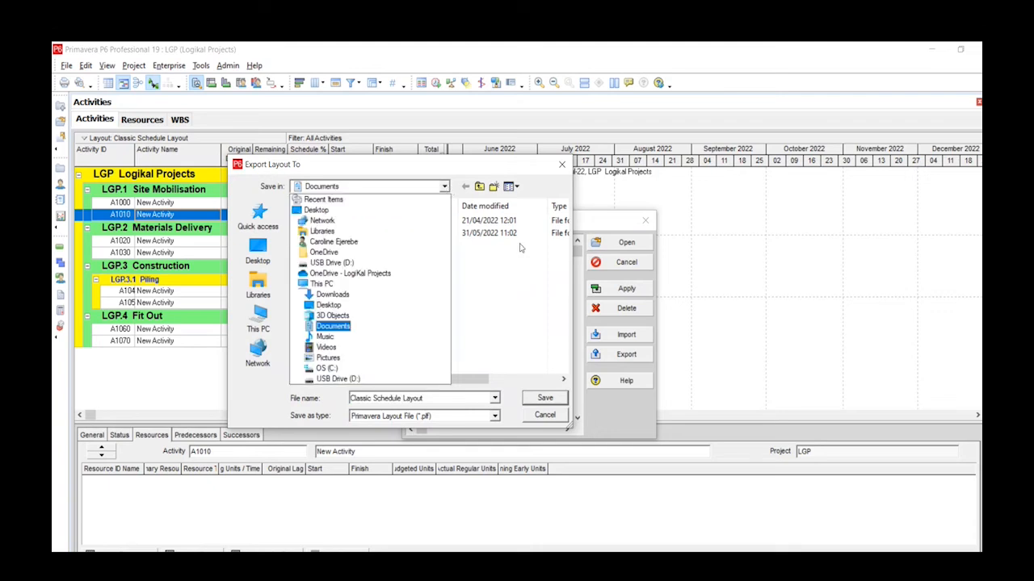
{"action": "left_click", "coordinate": [332, 325]}
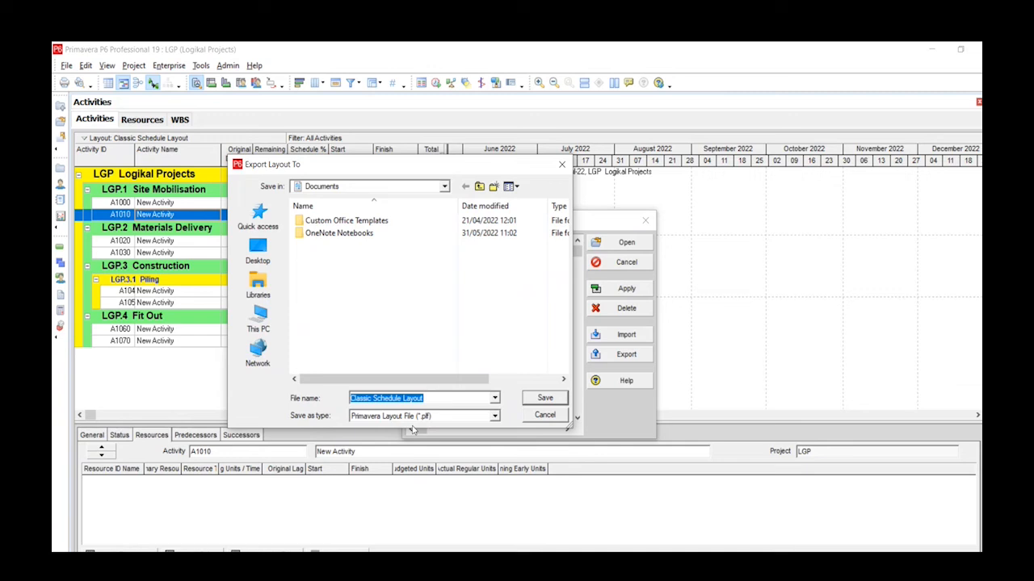
{"action": "left_click", "coordinate": [493, 415]}
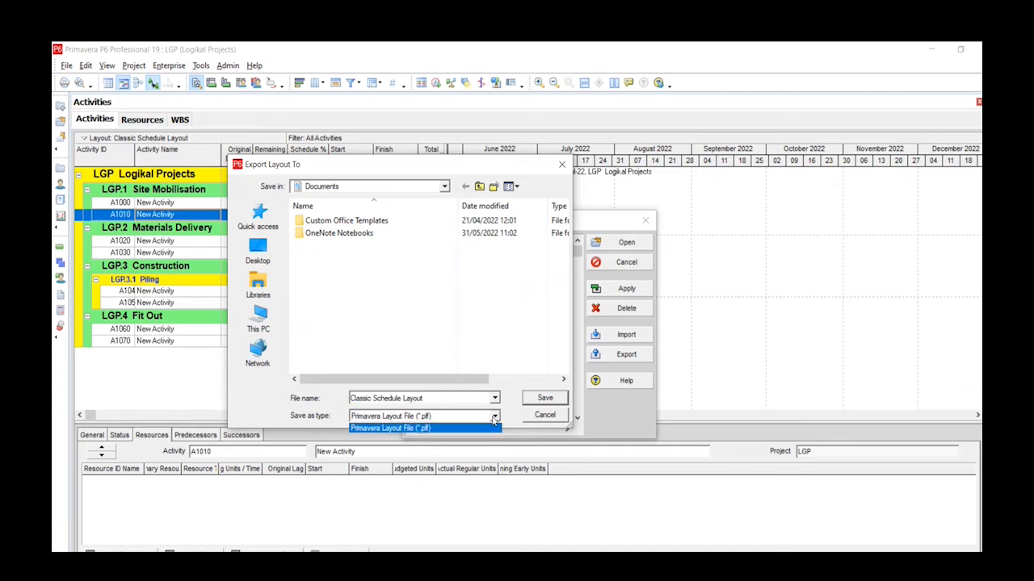
{"action": "left_click", "coordinate": [391, 415]}
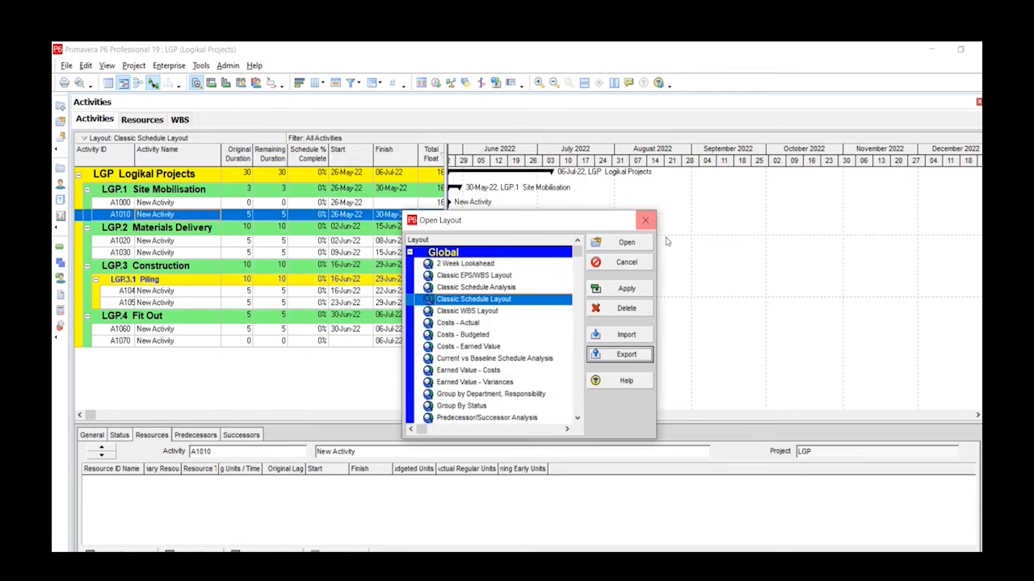
{"action": "mouse_move", "coordinate": [645, 220]}
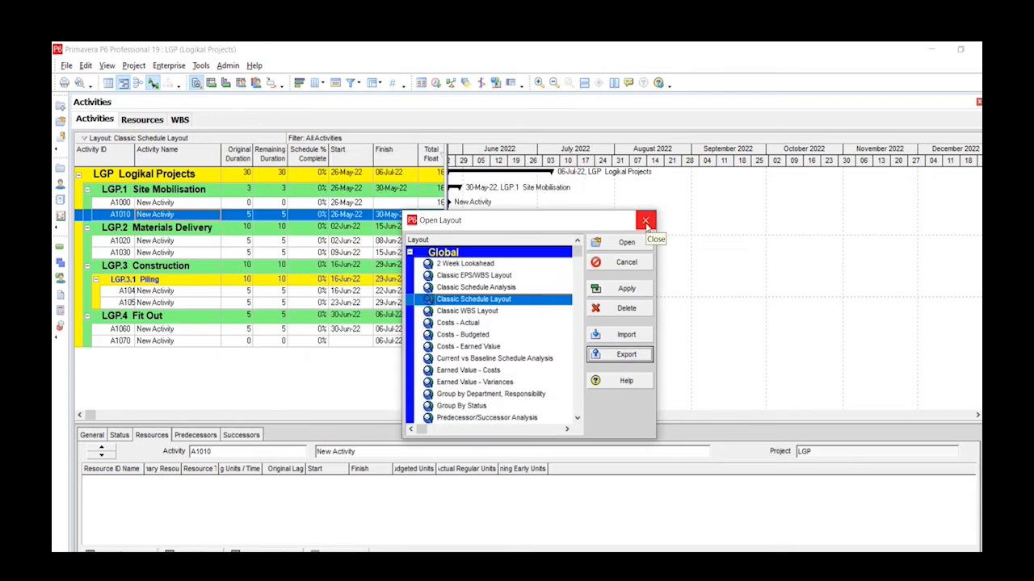
{"action": "mouse_move", "coordinate": [741, 240]}
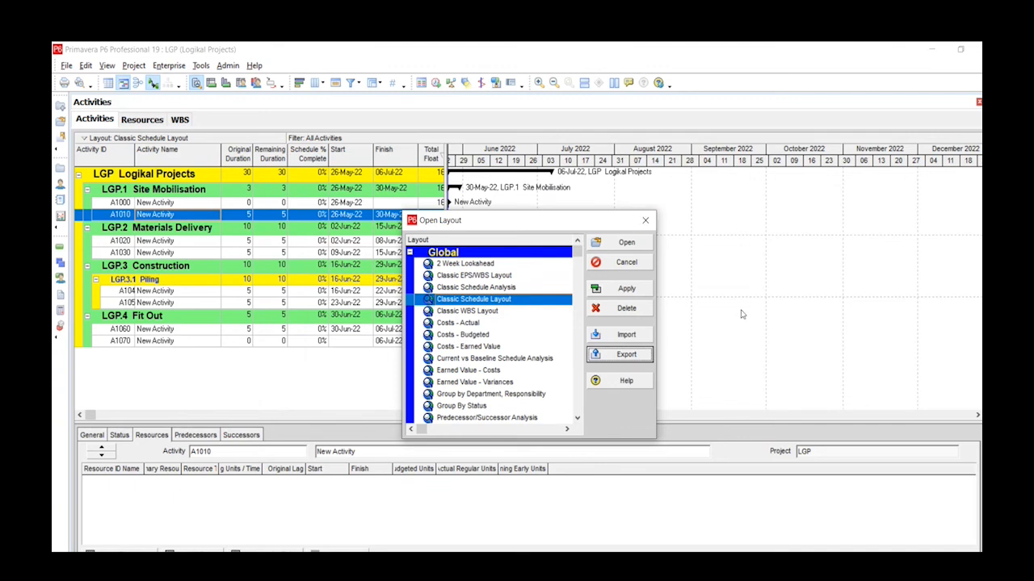
{"action": "mouse_move", "coordinate": [678, 269]}
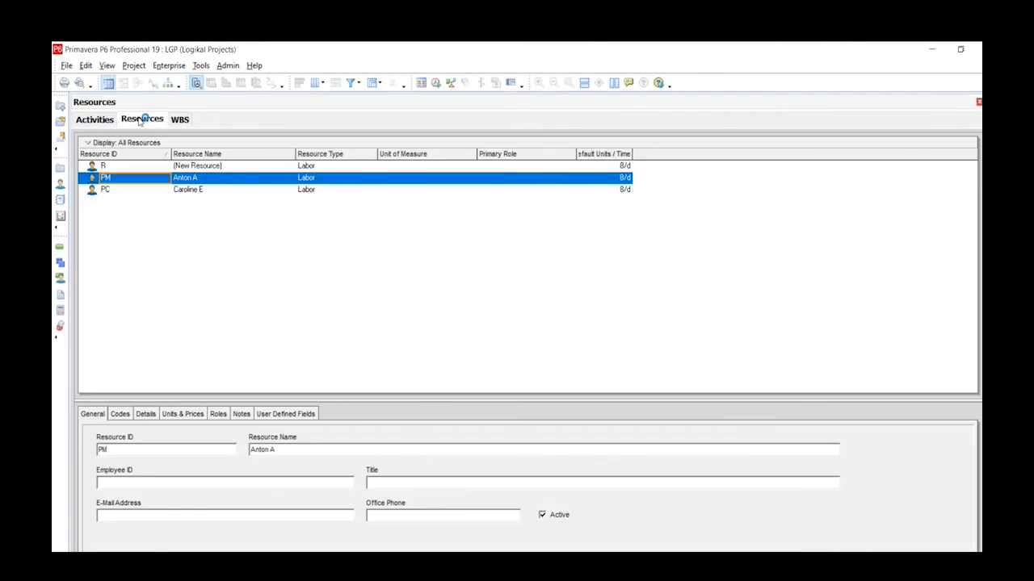
Step: View the WBS tab briefly, then return to the Activities tab
{"action": "left_click", "coordinate": [180, 119]}
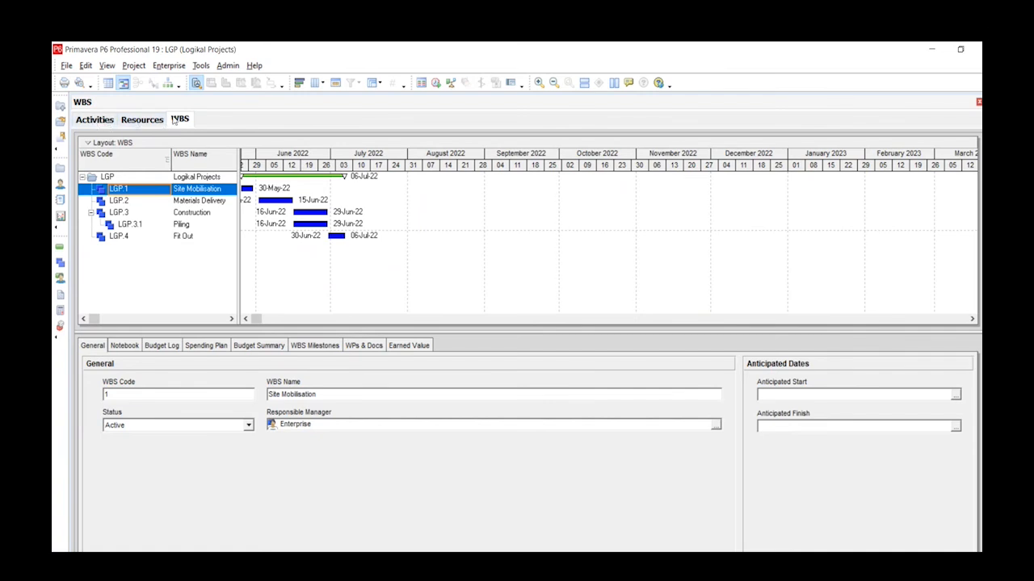
{"action": "left_click", "coordinate": [94, 119]}
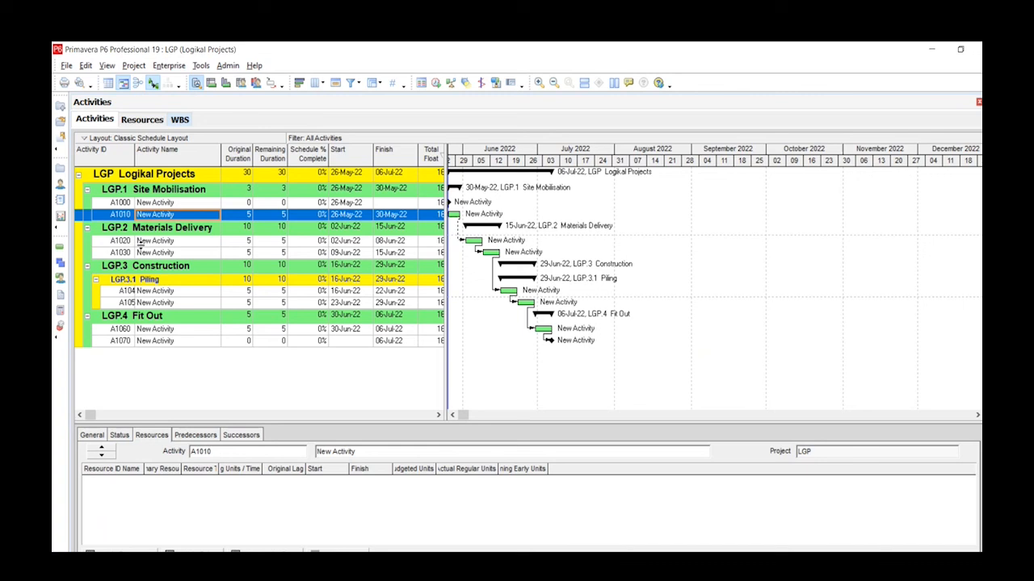
{"action": "mouse_move", "coordinate": [195, 343]}
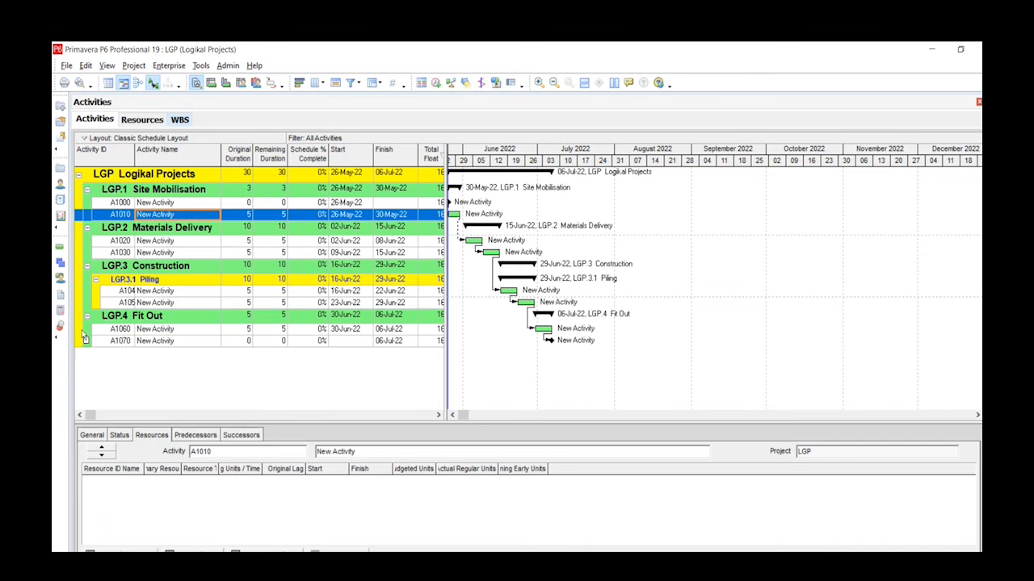
{"action": "mouse_move", "coordinate": [102, 378]}
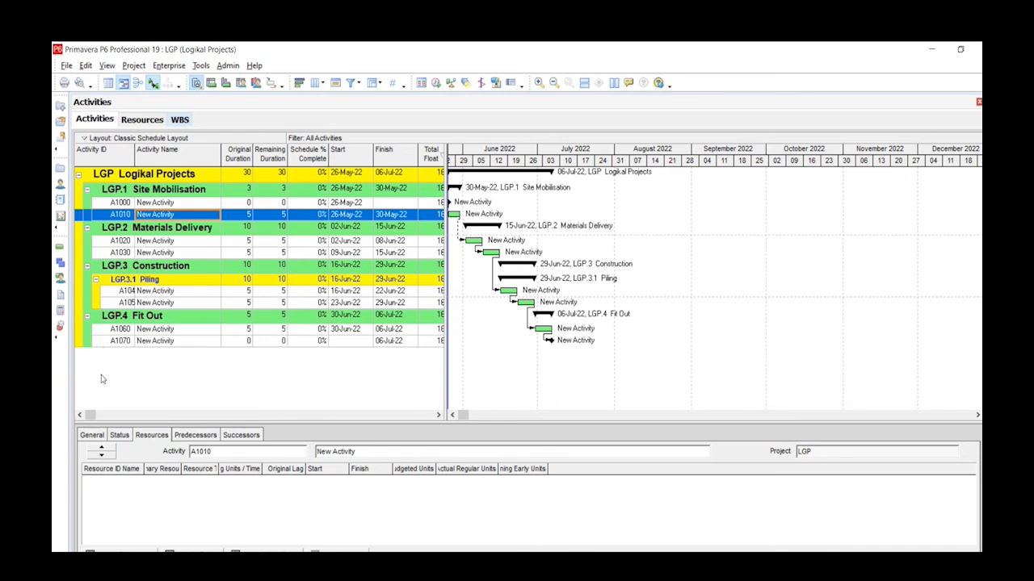
{"action": "mouse_move", "coordinate": [113, 392]}
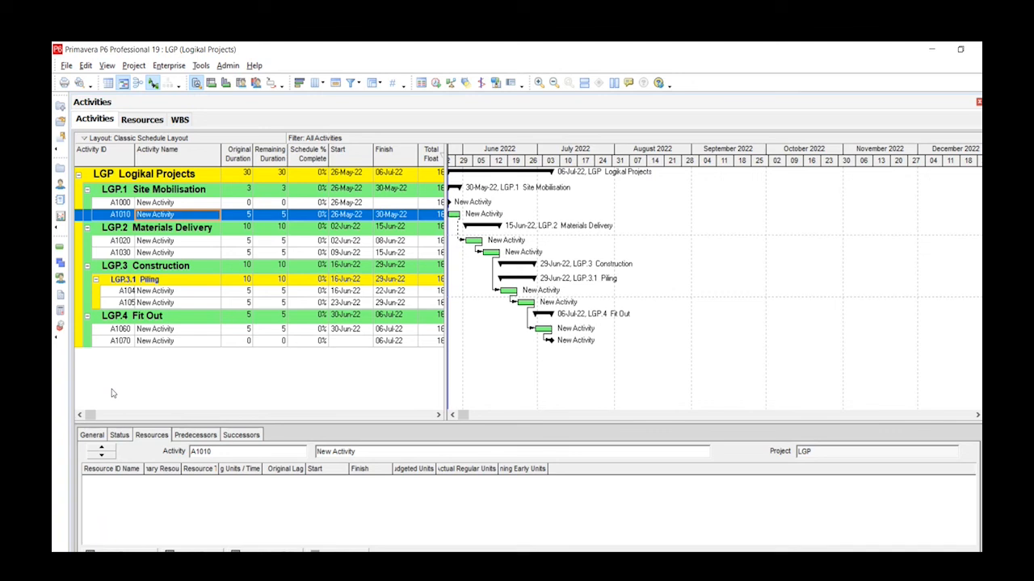